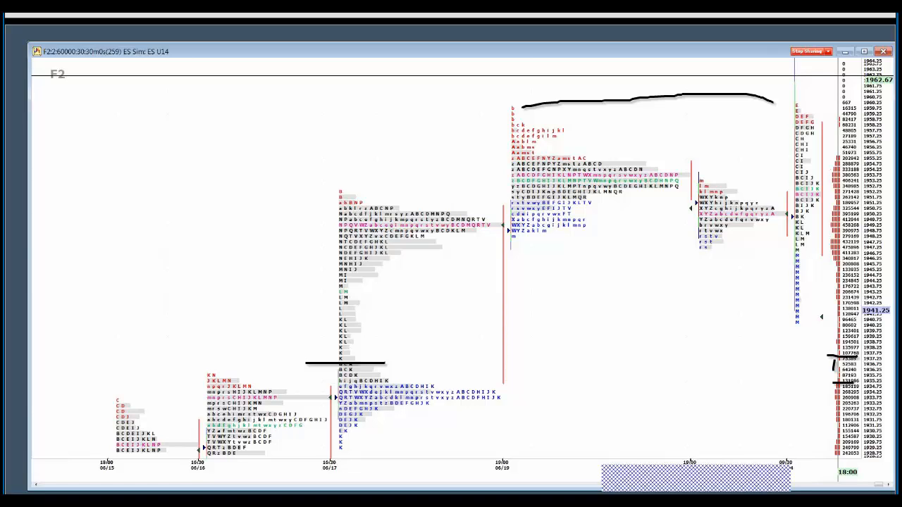
mouse_move(839, 365)
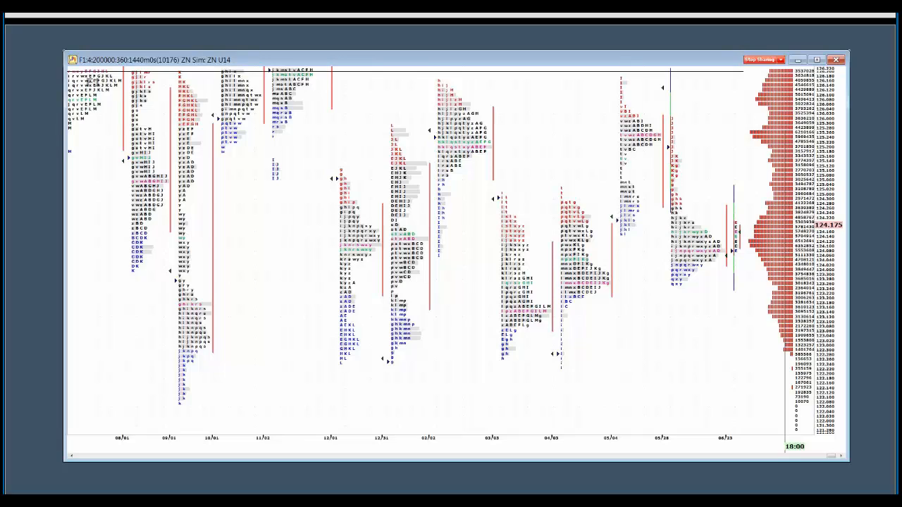
mouse_move(736, 259)
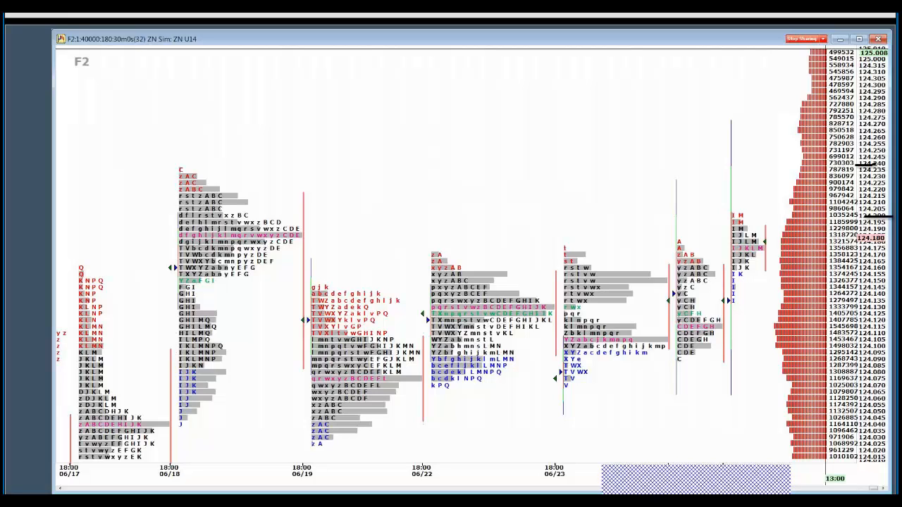
mouse_move(871, 192)
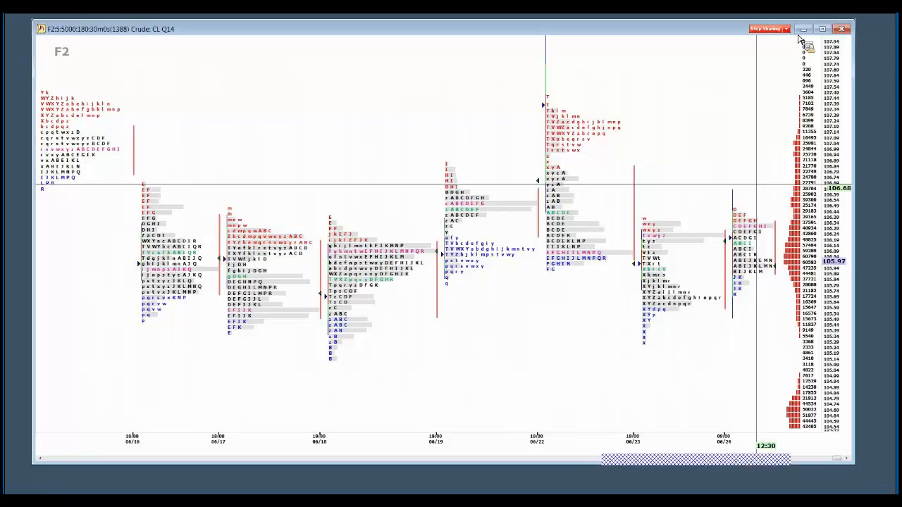
mouse_move(800, 44)
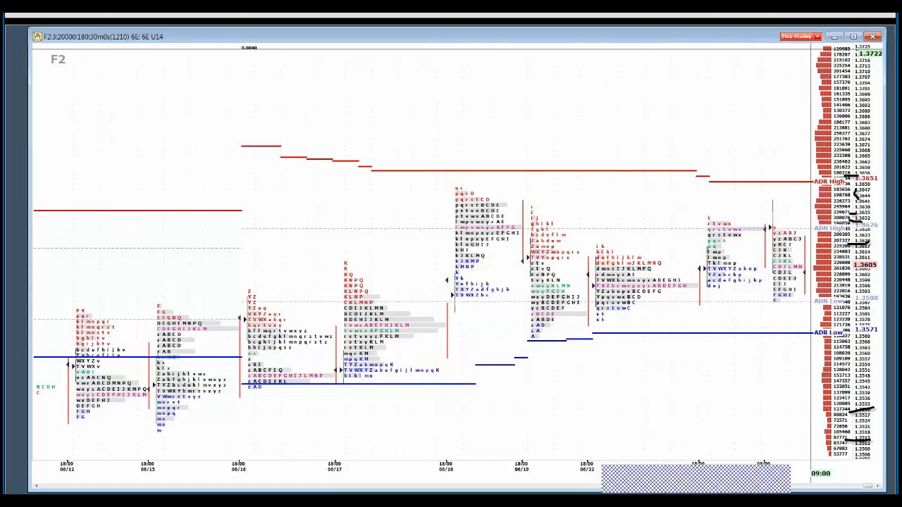
mouse_move(862, 237)
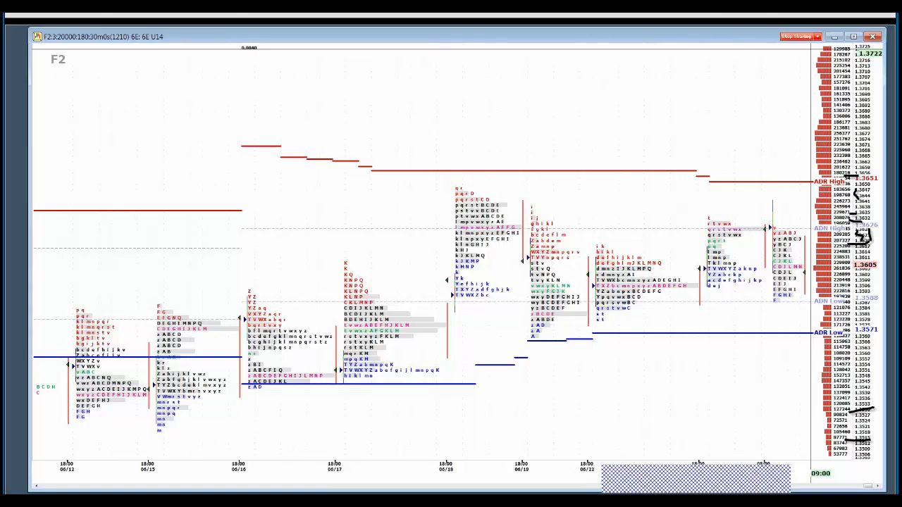